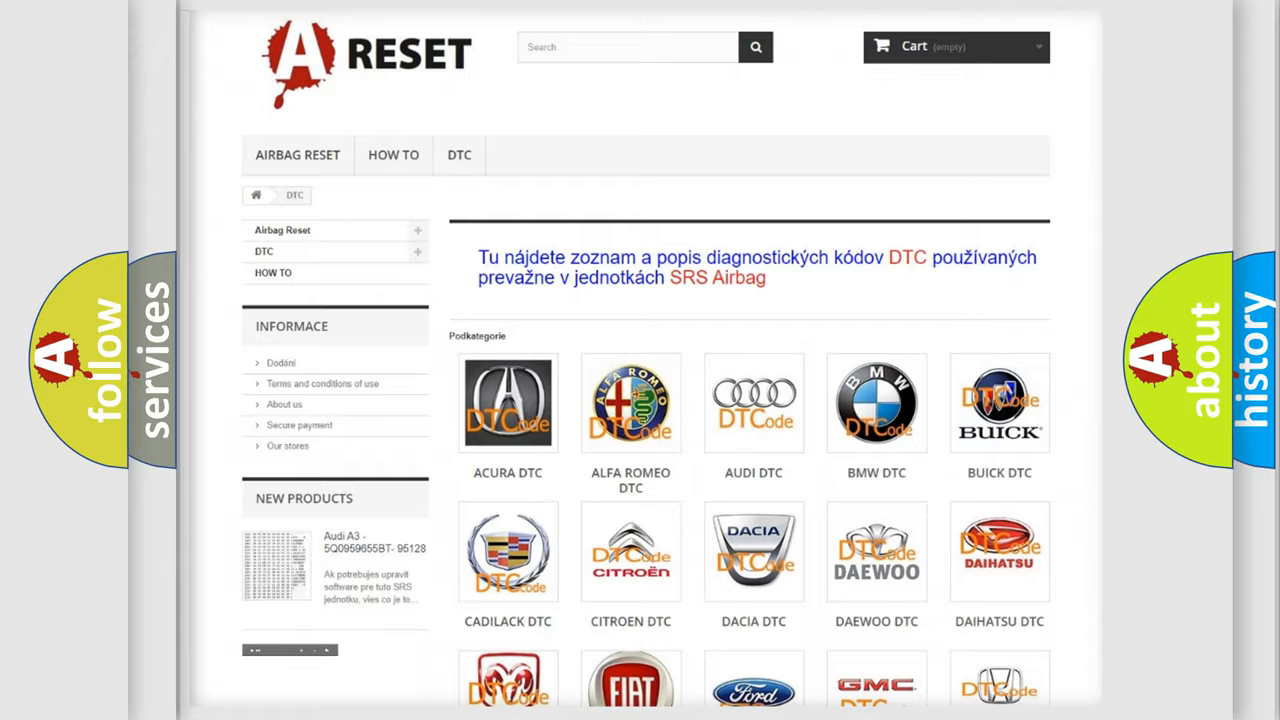
pyautogui.scroll(-3)
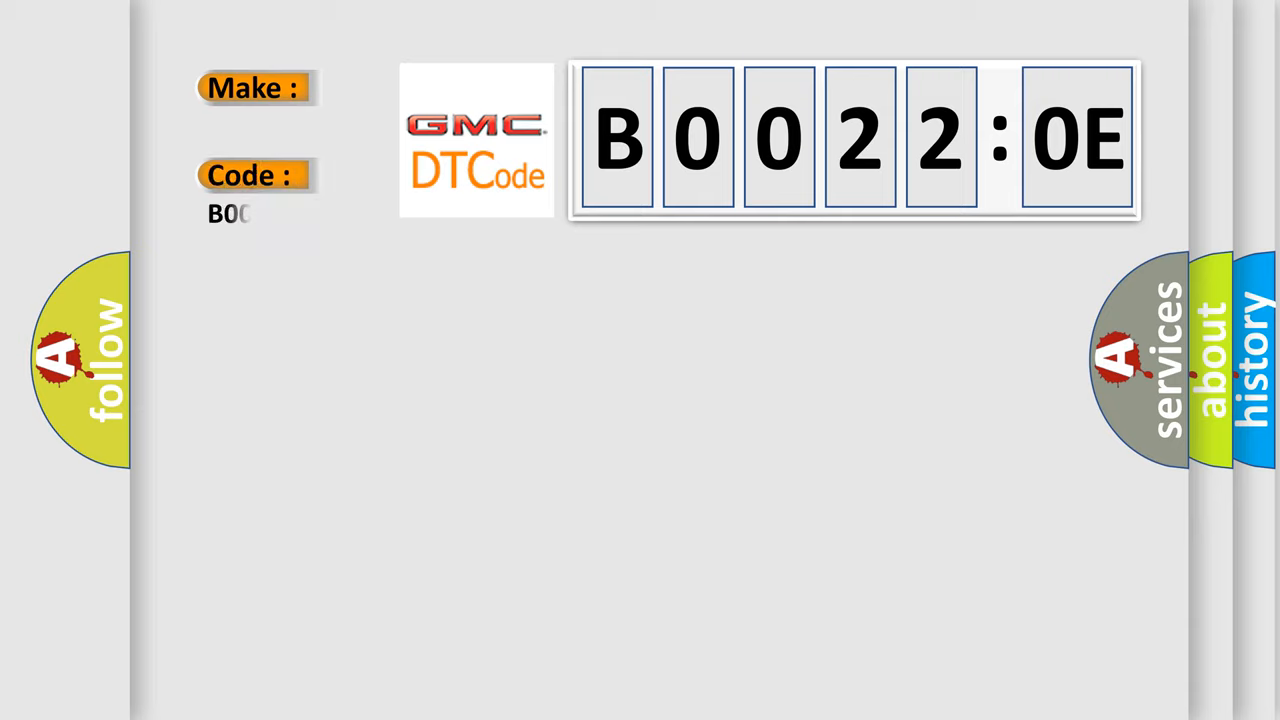
pyautogui.write('B00220E')
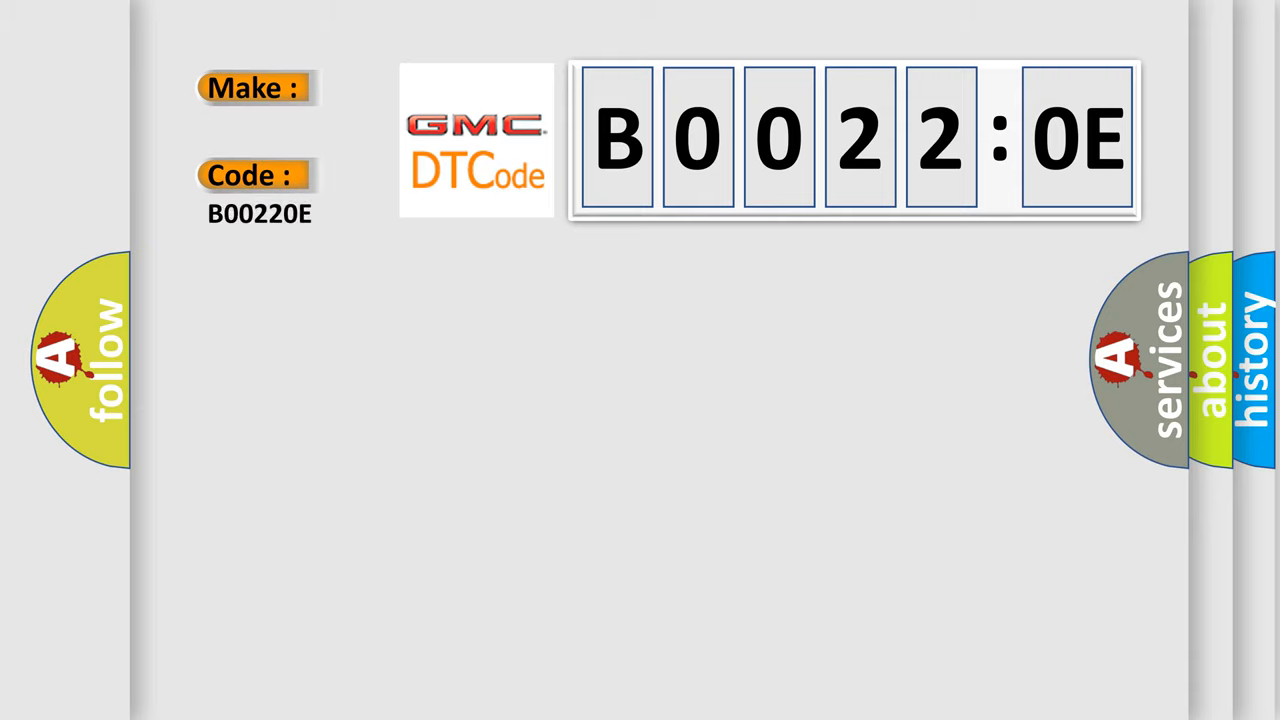